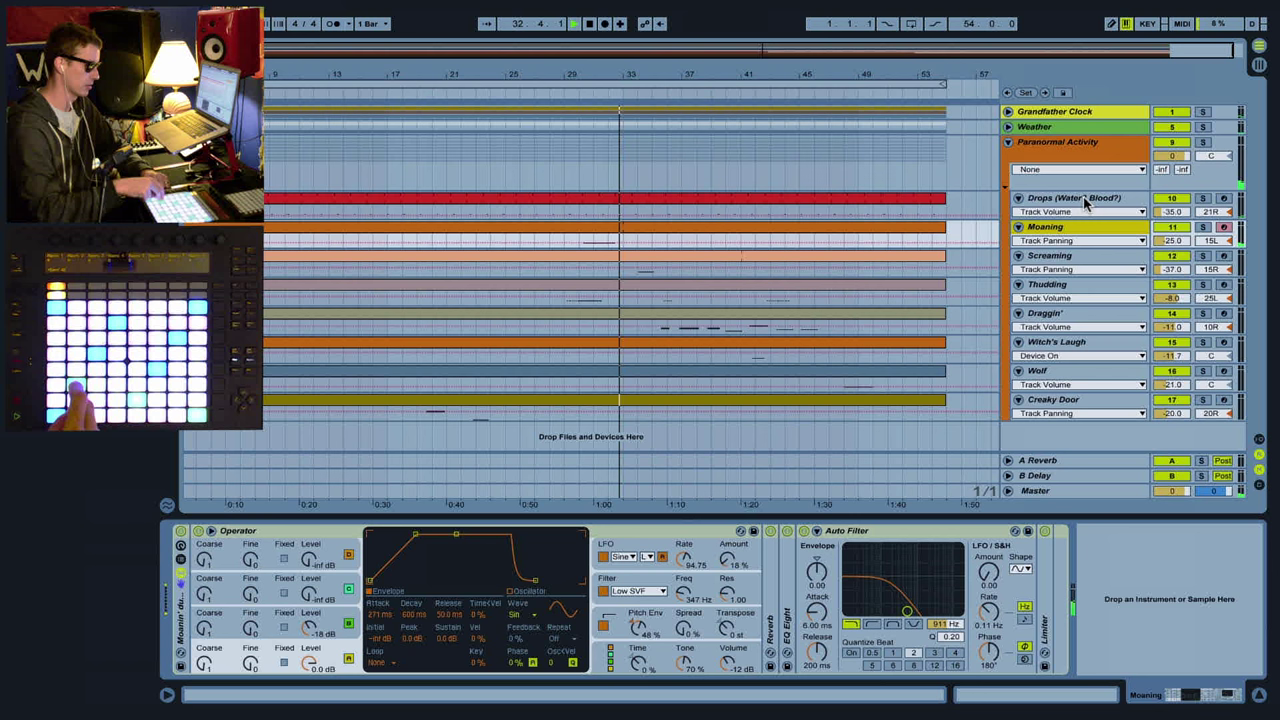
Select the Screaming track to show its Operator synth (SwD wave, 67.8 ms attack) in Detail View.
{"action": "left_click", "coordinate": [1050, 255]}
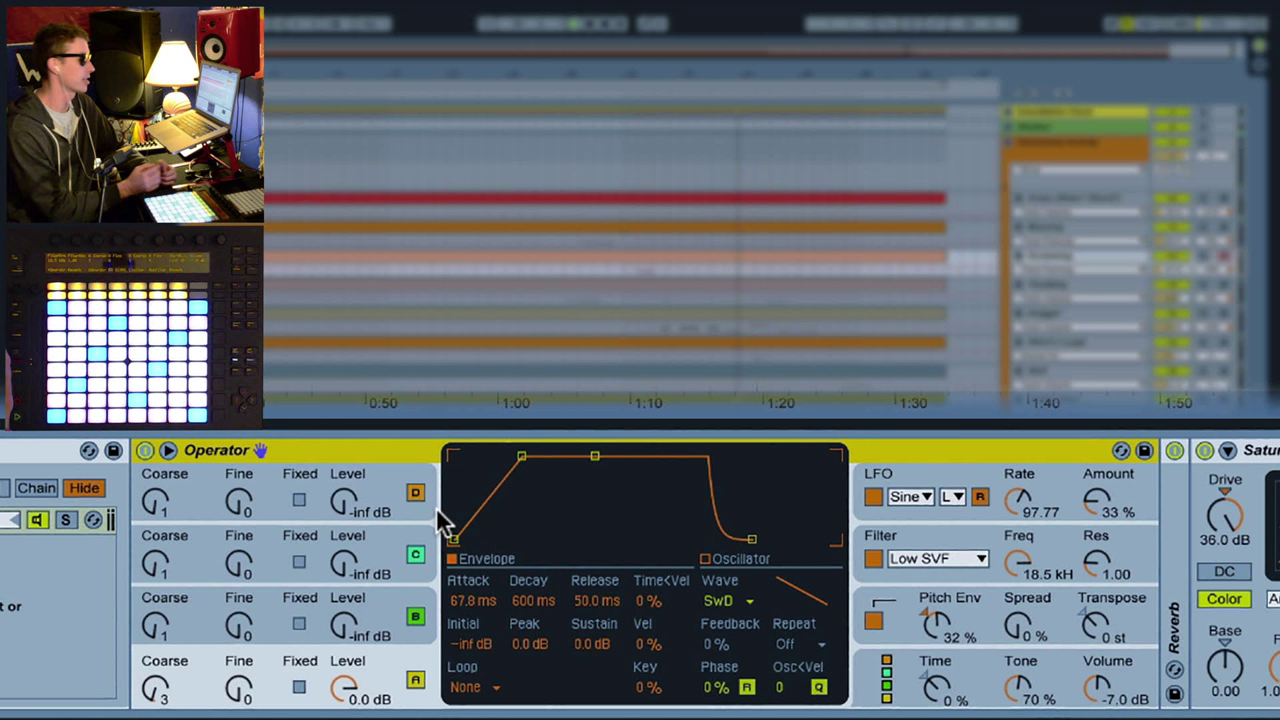
{"action": "mouse_move", "coordinate": [385, 640]}
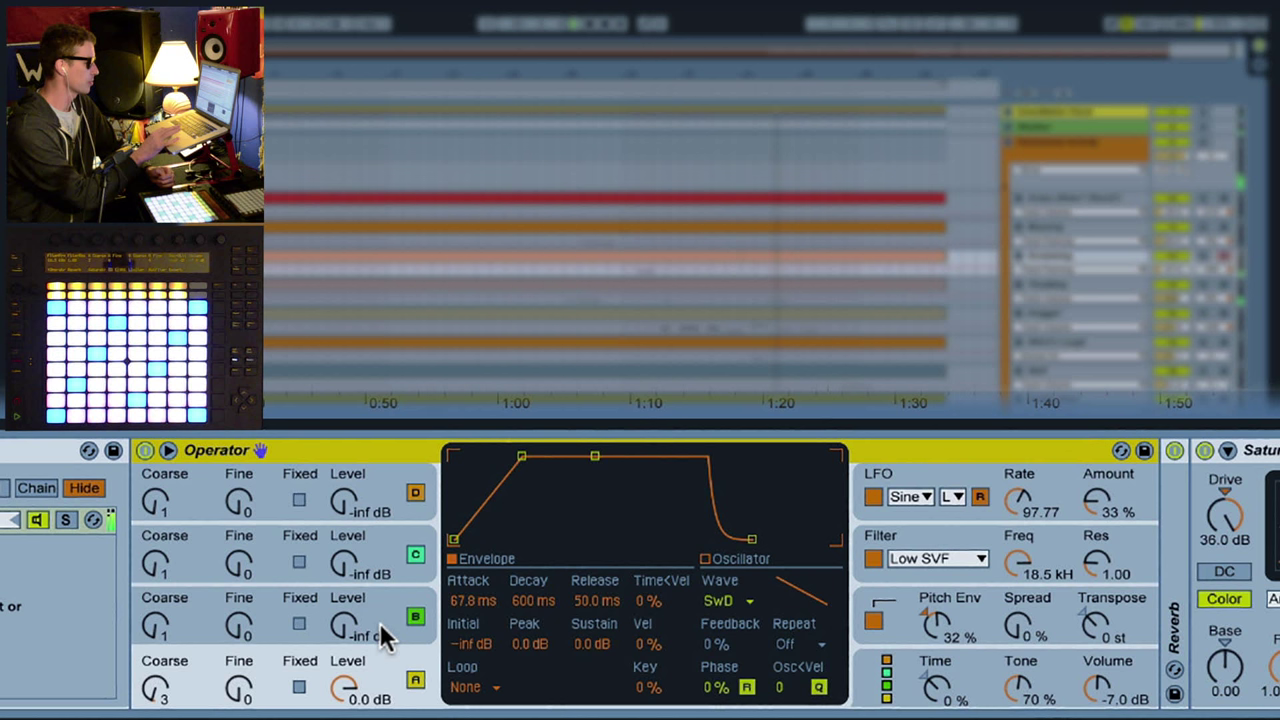